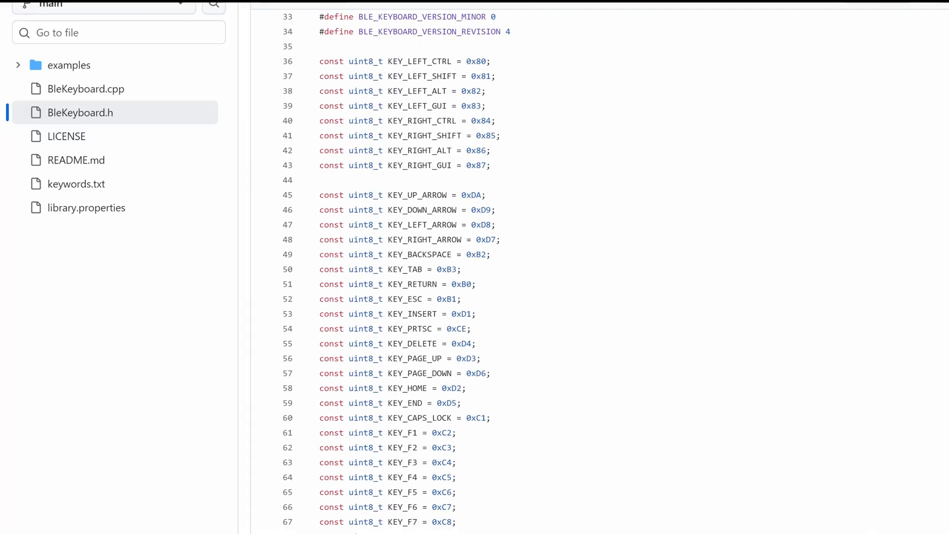
scroll(down, 3)
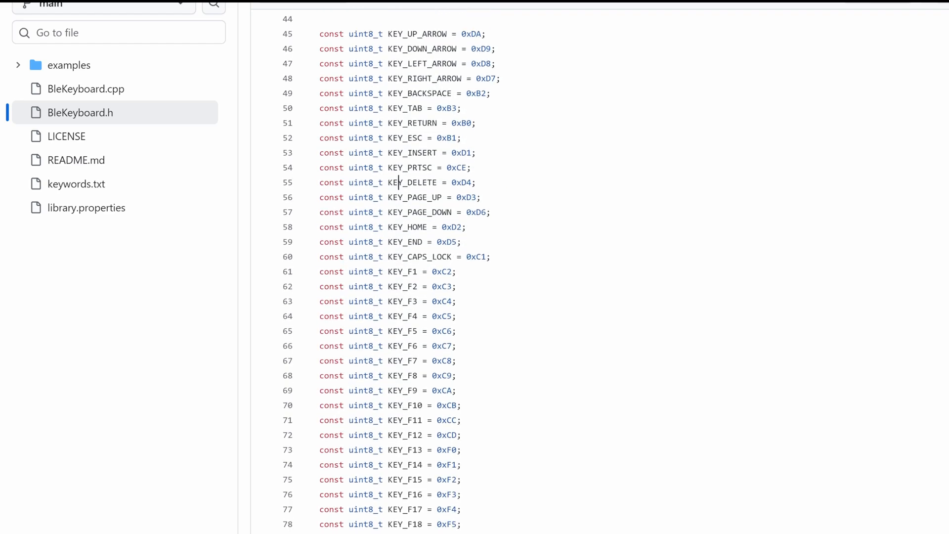
scroll(down, 3)
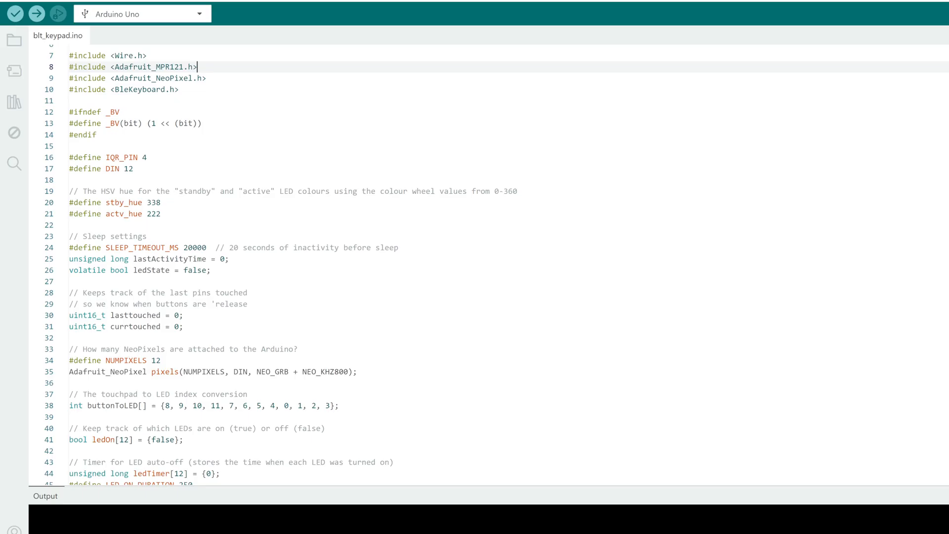
scroll(down, 3)
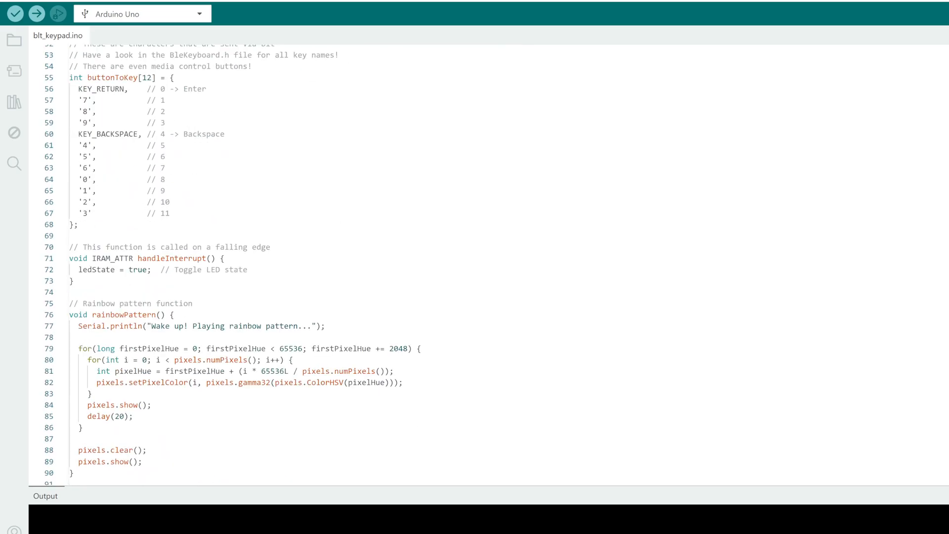